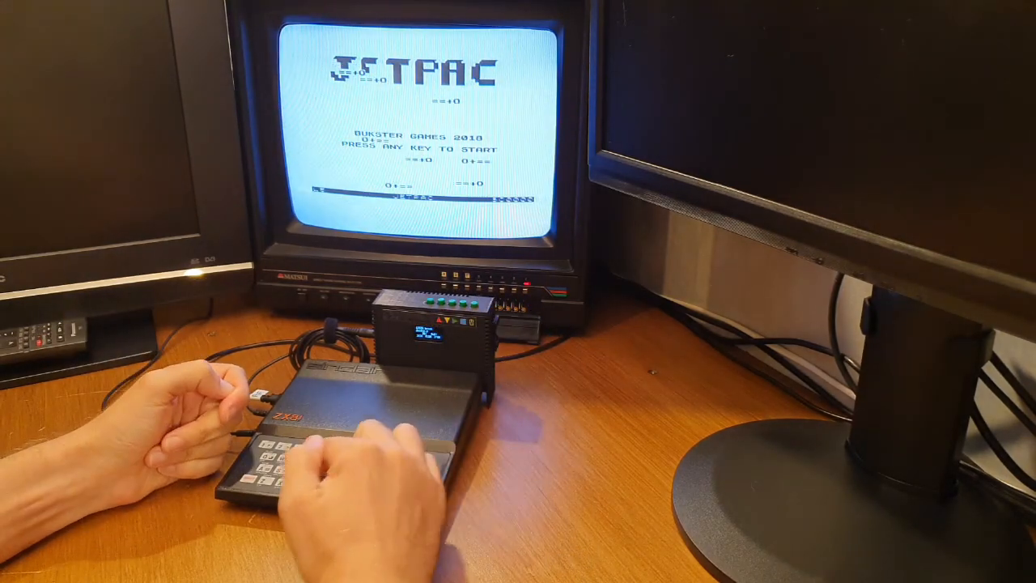
# Press Enter on the Jetpac title screen to start a new game
pyautogui.press('enter')
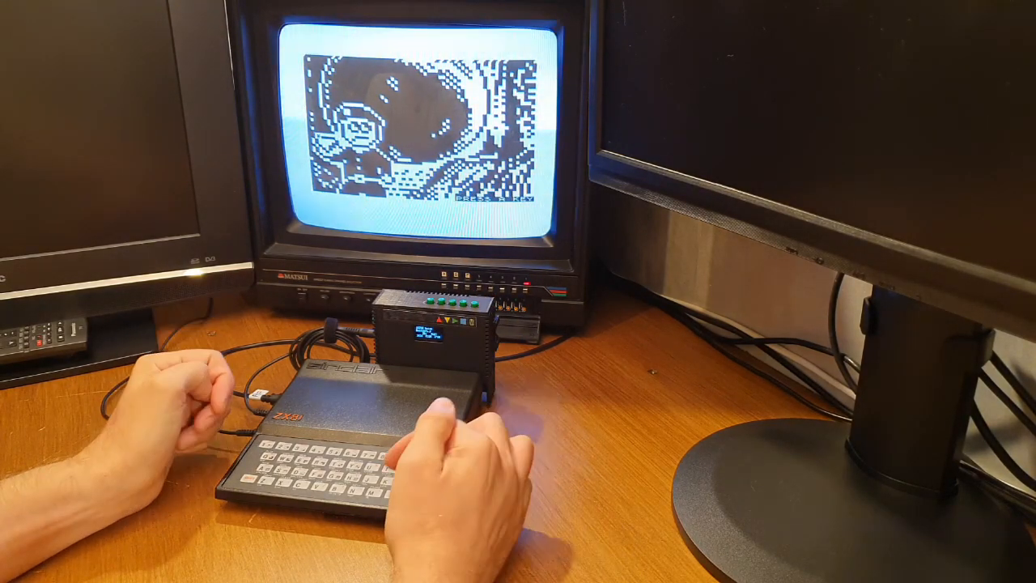
# Dismiss the Boulder Logic title picture with Enter to show the main menu
pyautogui.press('enter')
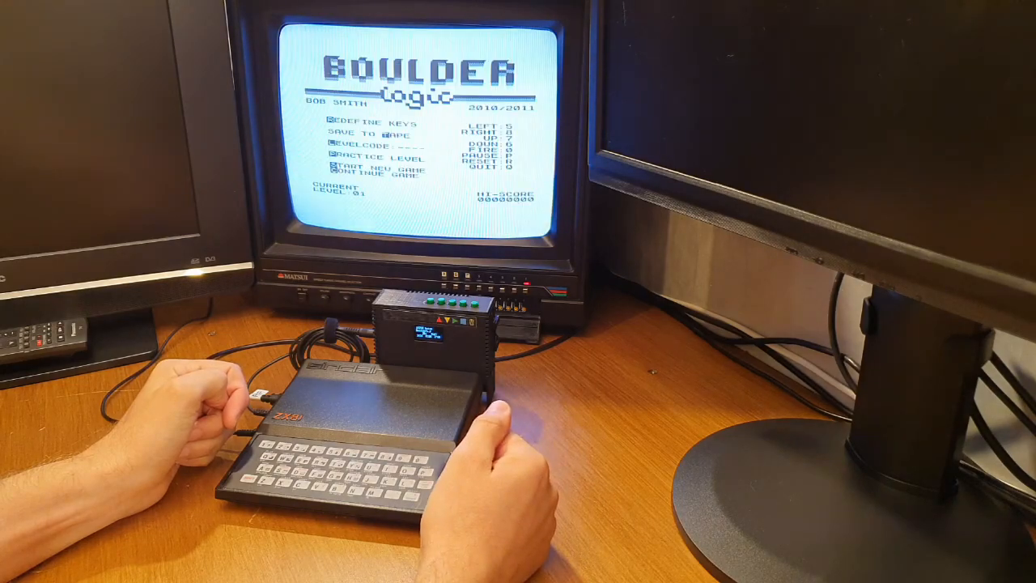